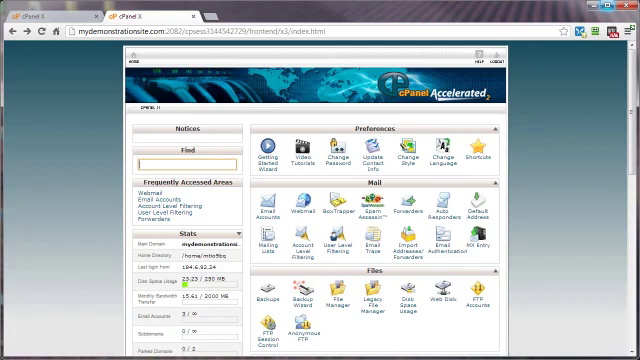
- Scroll down the cPanel home page toward the Files, Logs and Security tools
scroll("down", 3)
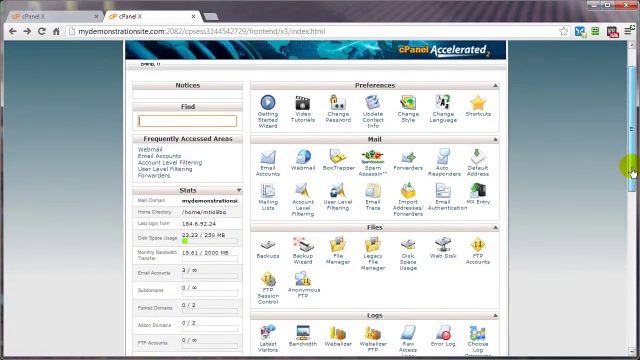
scroll("down", 3)
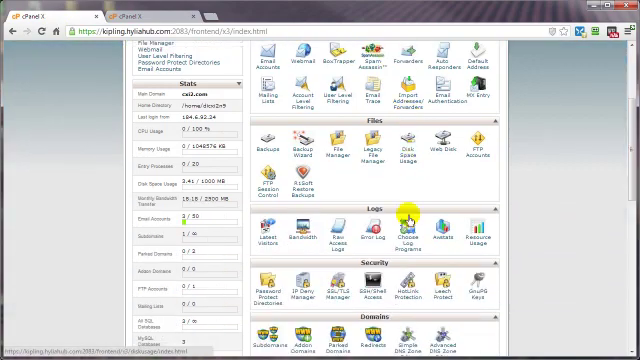
- Scroll down the kipling.hyliahub home page to reach the Security panel
scroll("down", 3)
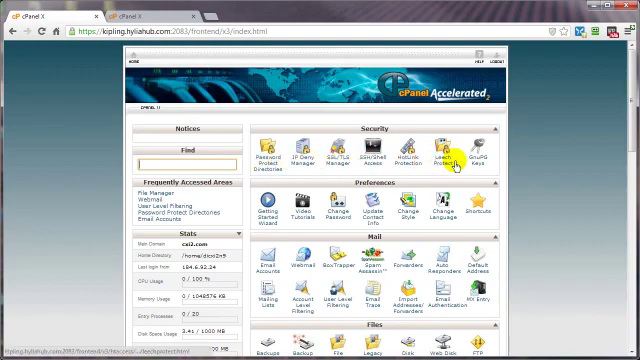
mouse_move(365, 157)
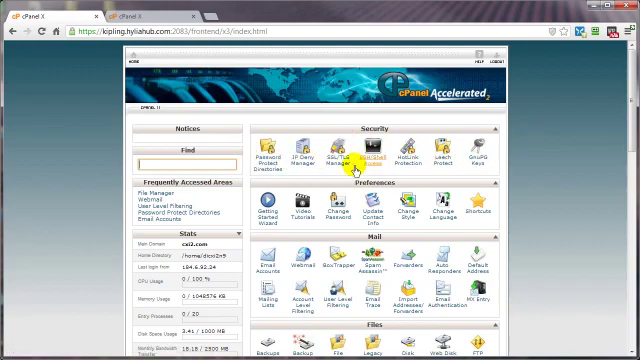
mouse_move(270, 158)
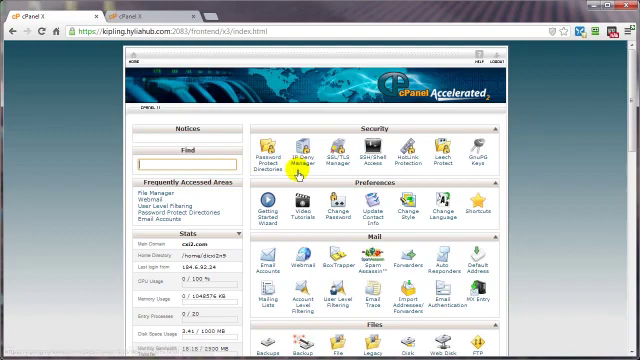
mouse_move(301, 148)
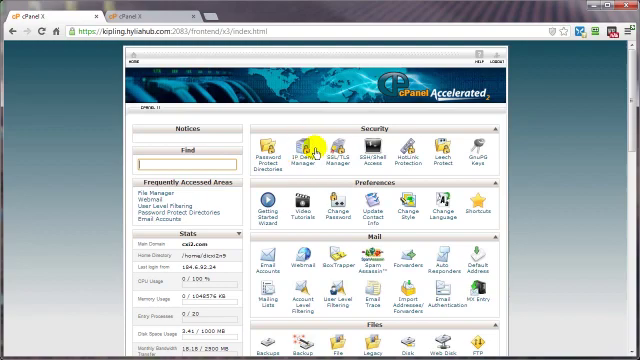
mouse_move(303, 168)
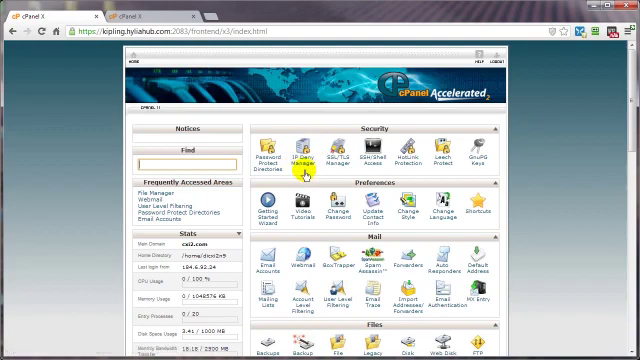
left_click(305, 150)
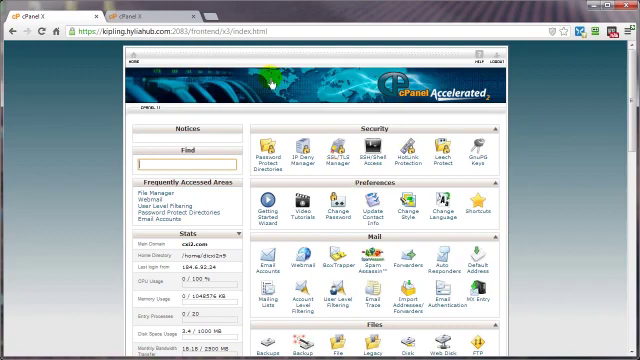
mouse_move(331, 162)
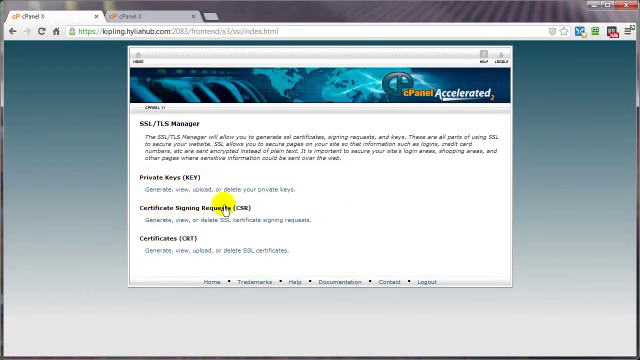
mouse_move(200, 239)
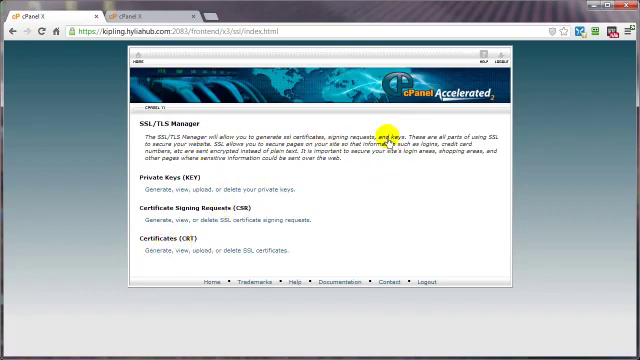
mouse_move(175, 115)
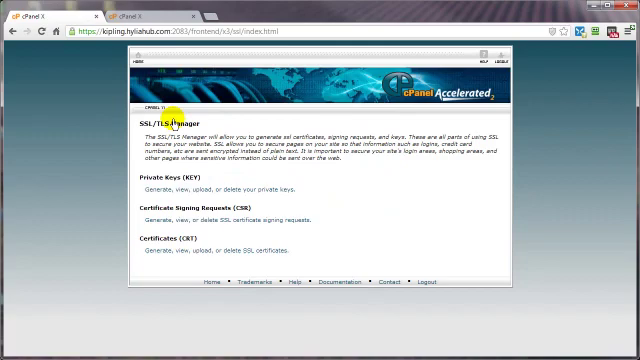
mouse_move(174, 116)
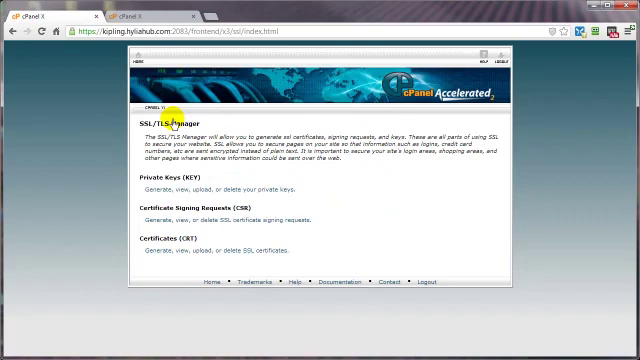
mouse_move(230, 163)
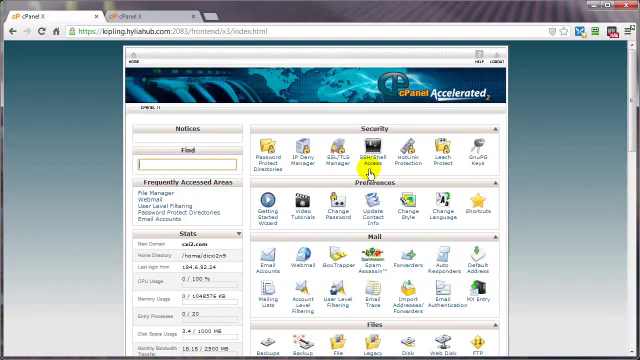
mouse_move(361, 166)
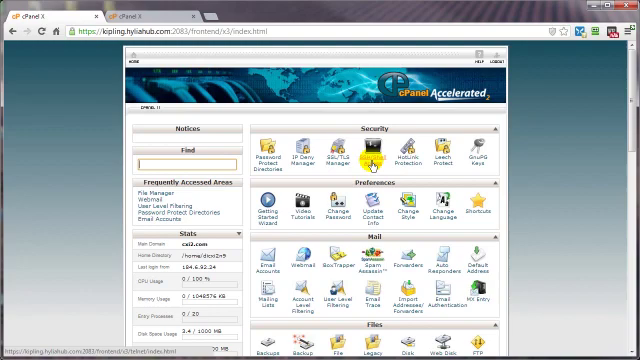
left_click(345, 150)
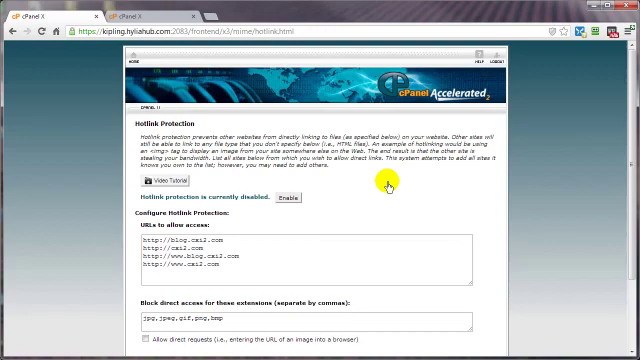
- Scroll through the Hotlink Protection page to review its redirect and direct-request settings
scroll("down", 3)
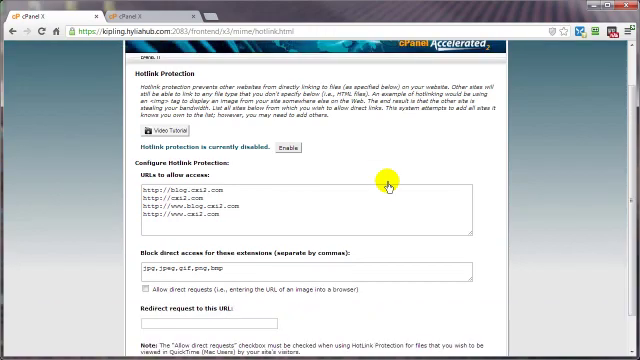
scroll("down", 3)
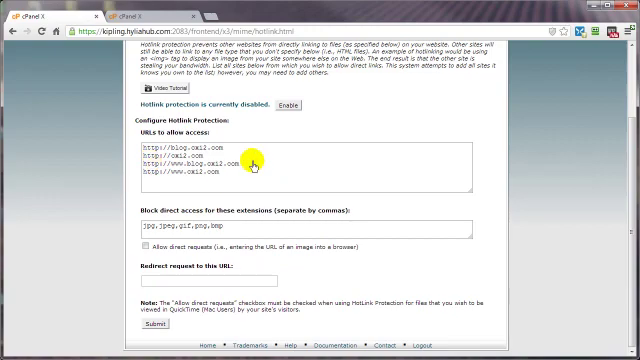
mouse_move(343, 183)
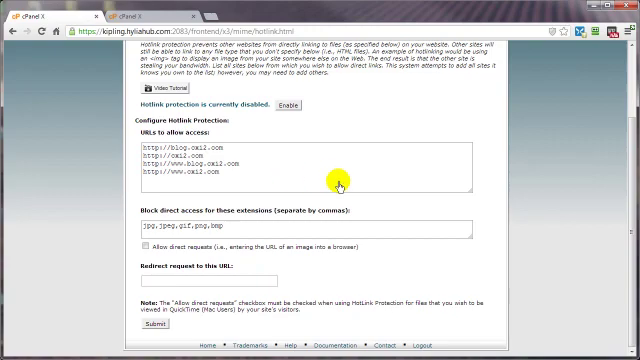
mouse_move(240, 226)
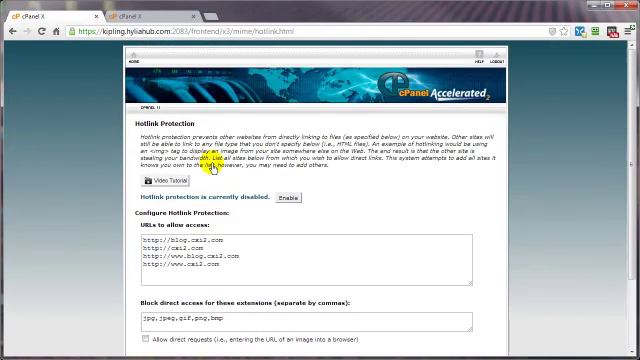
- Open Leech Protect to list the public_html folders available for protection
left_click(130, 66)
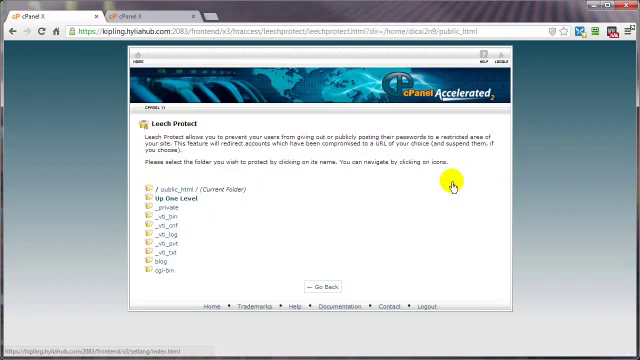
mouse_move(274, 223)
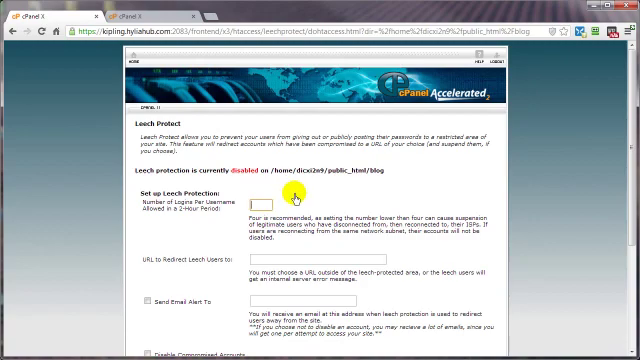
- Enter 6 logins per username for public_html/blog and review the remaining Leech Protect options
type("6")
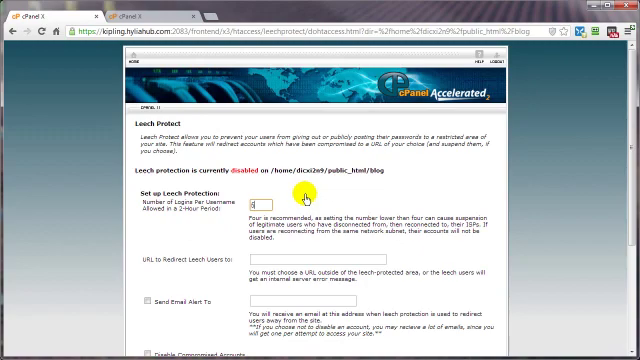
mouse_move(165, 273)
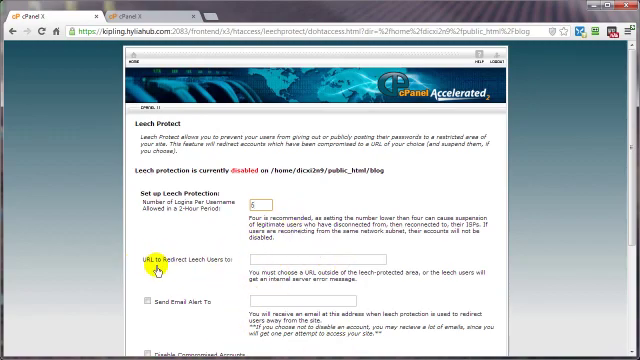
scroll("down", 3)
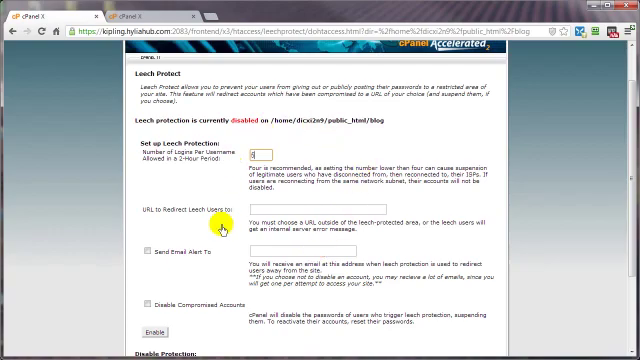
scroll("down", 3)
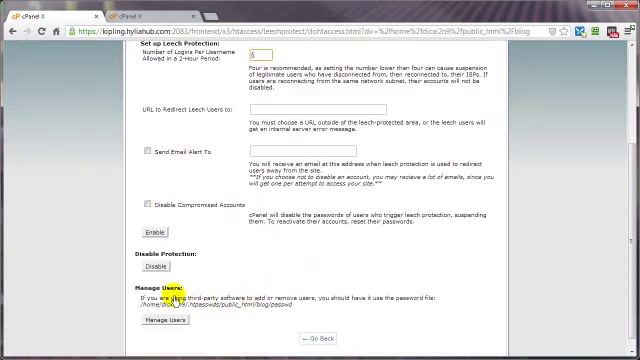
left_click(144, 204)
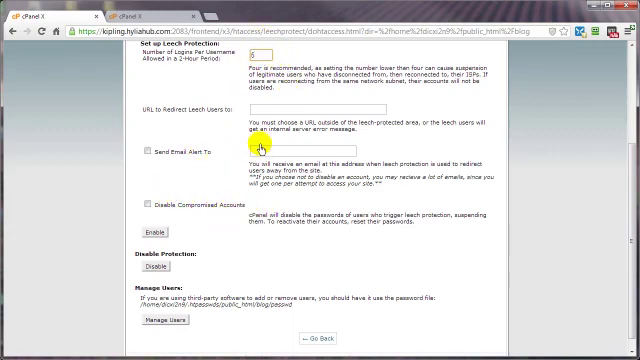
mouse_move(263, 107)
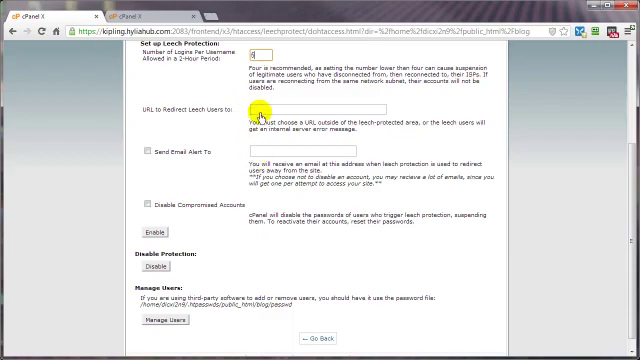
mouse_move(278, 107)
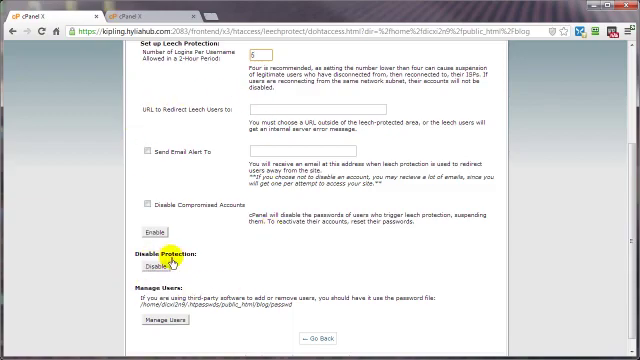
mouse_move(313, 343)
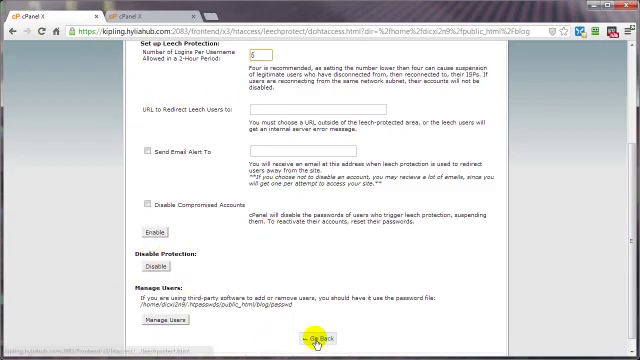
- Leave the Leech Protect settings via Go Back
left_click(317, 345)
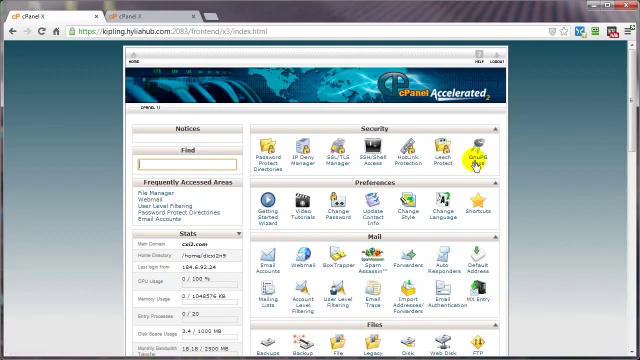
- Open GnuPG Keys and check the key size choices for a new key
left_click(475, 152)
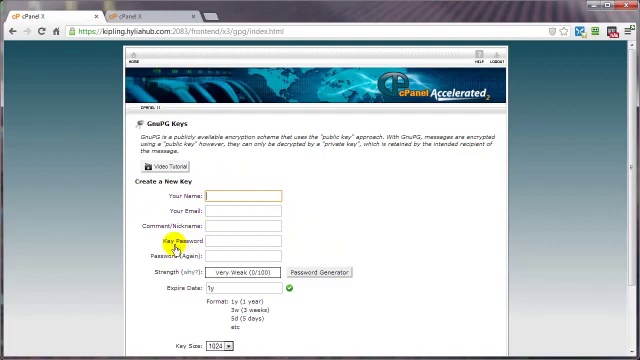
mouse_move(290, 256)
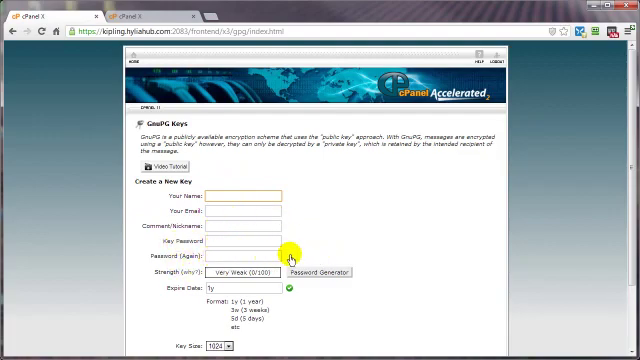
mouse_move(343, 271)
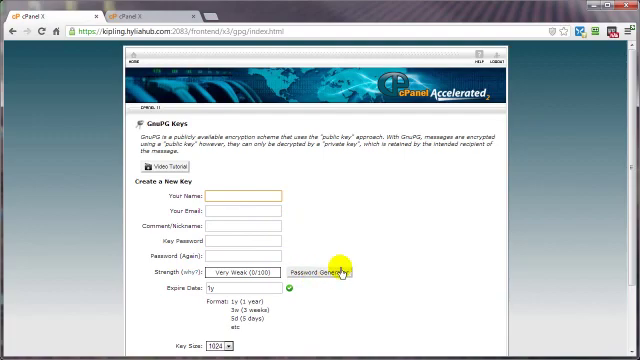
scroll("down", 3)
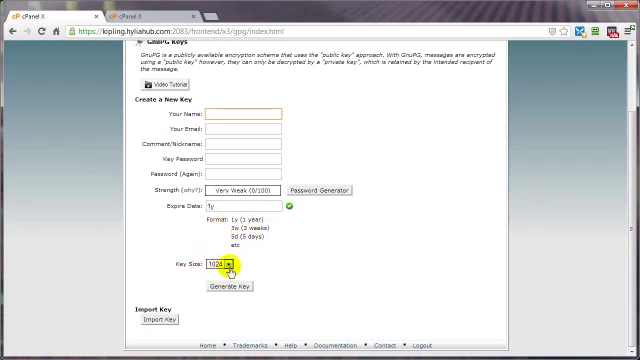
left_click(209, 269)
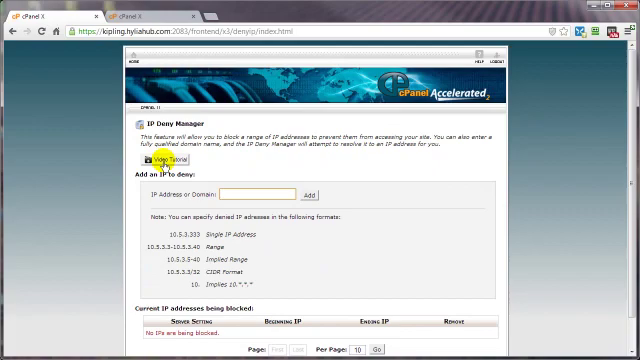
mouse_move(331, 169)
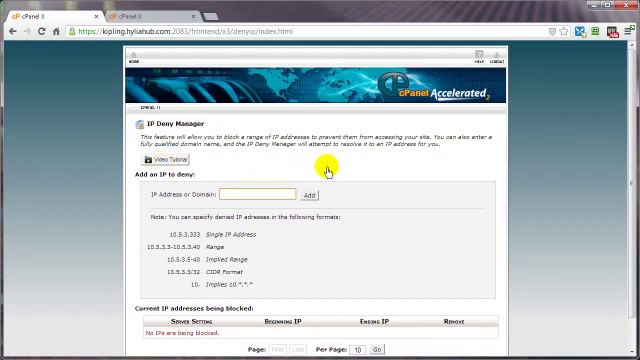